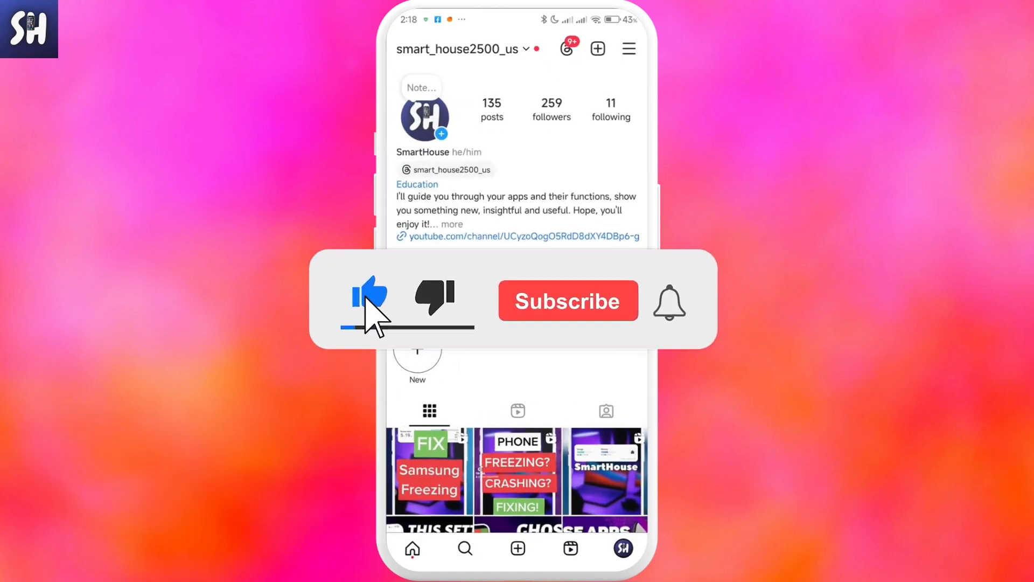
From the profile page, reach Settings and activity via the top-right menu
{"action": "left_click", "coordinate": [569, 301]}
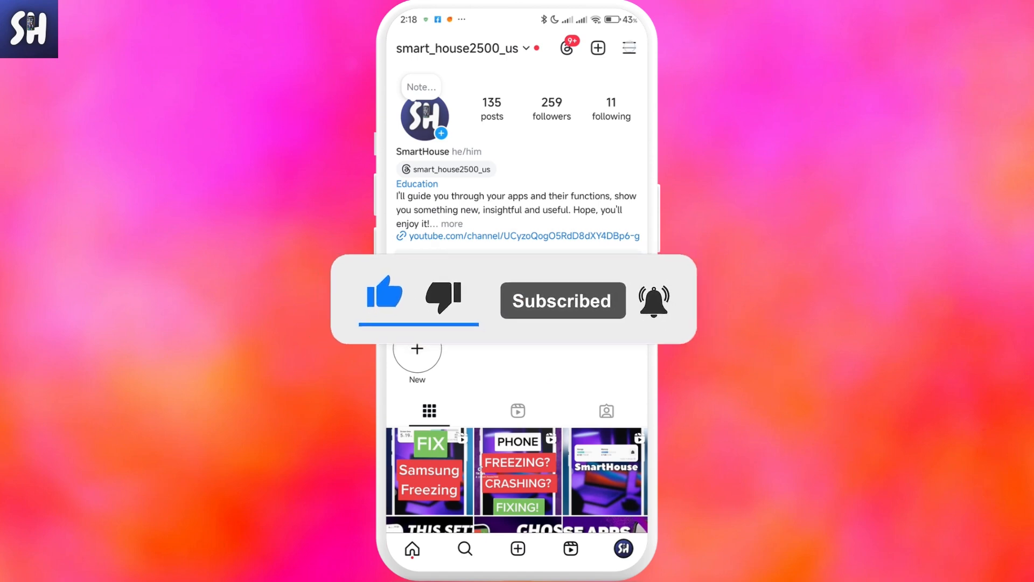
{"action": "left_click", "coordinate": [629, 48]}
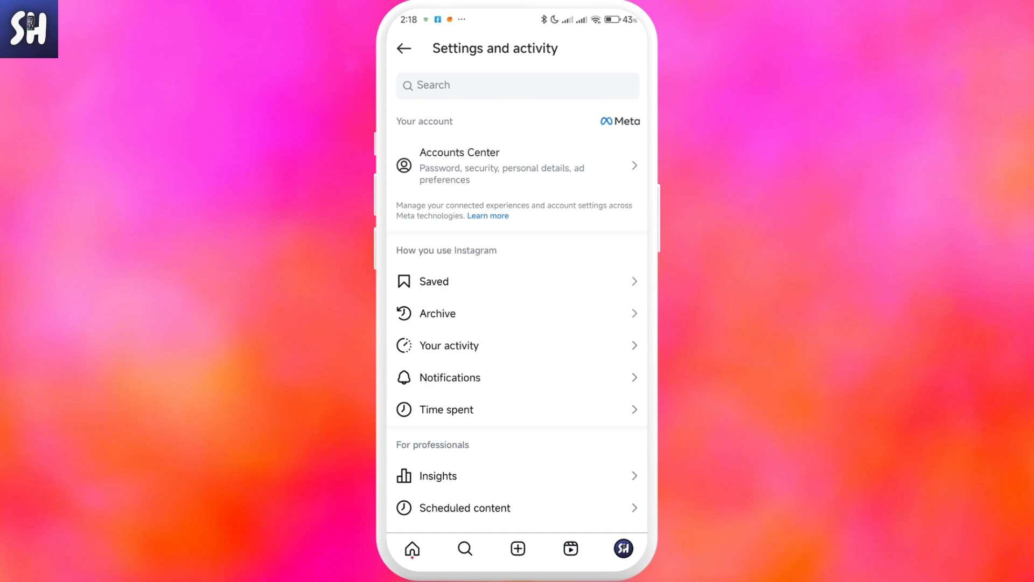
Enter the Stories archive showing the grid of past archived stories
{"action": "left_click", "coordinate": [437, 313]}
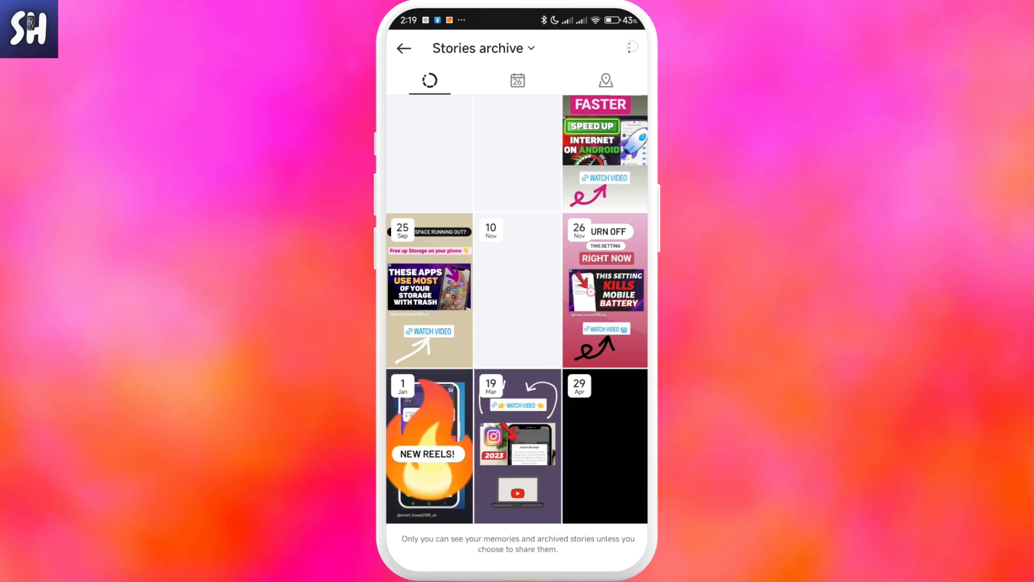
Confirm 'Save story to archive' is on in archive settings, then return to the home feed
{"action": "left_click", "coordinate": [629, 46]}
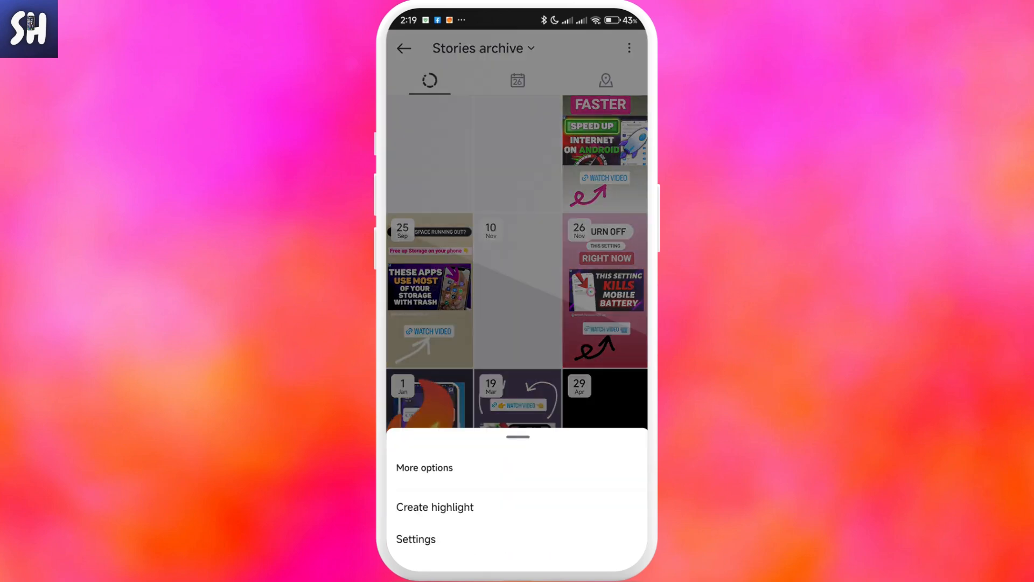
{"action": "left_click", "coordinate": [416, 539]}
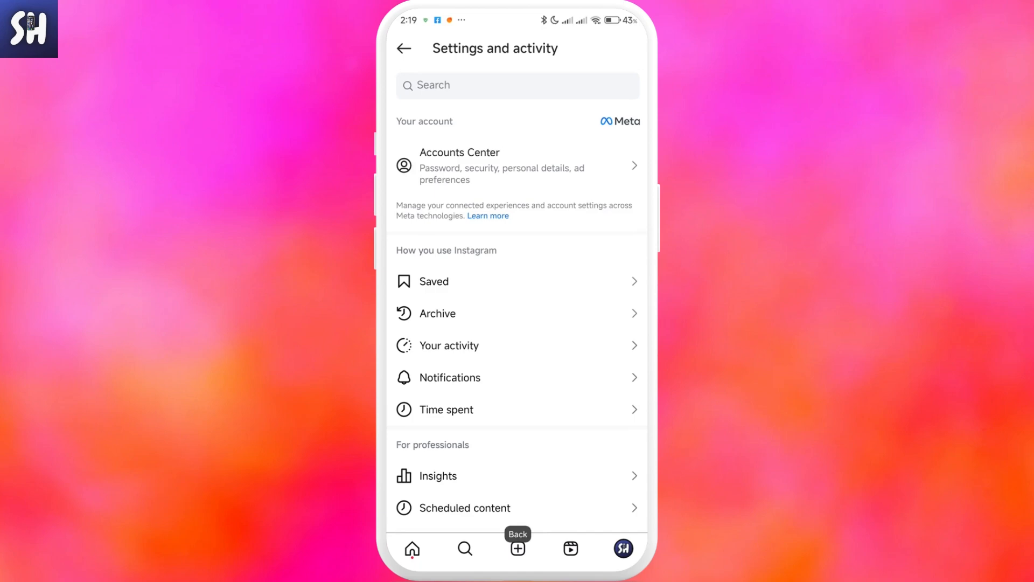
{"action": "left_click", "coordinate": [403, 48]}
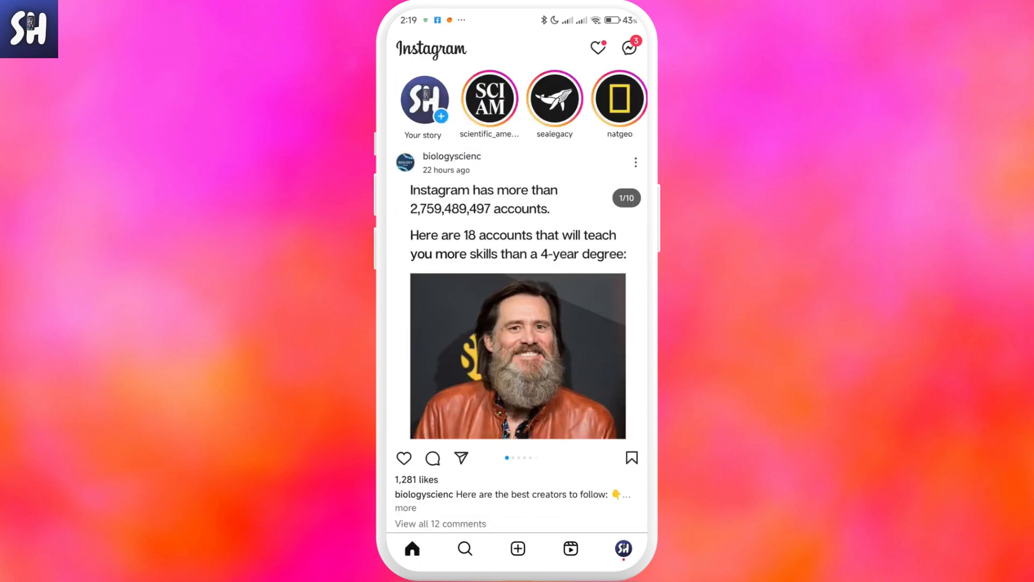